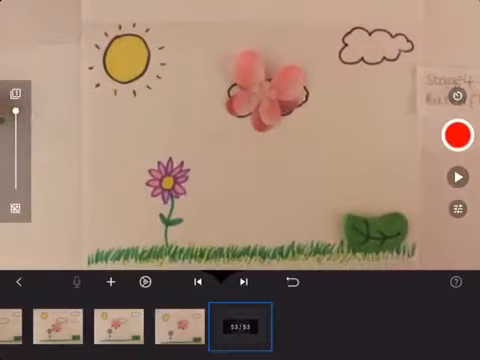
Capture three frames of the pink butterfly drifting right and up until it leaves the garden scene
{"action": "left_click", "coordinate": [460, 134]}
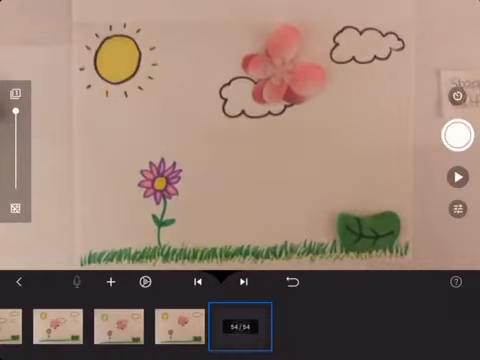
{"action": "left_click", "coordinate": [454, 140]}
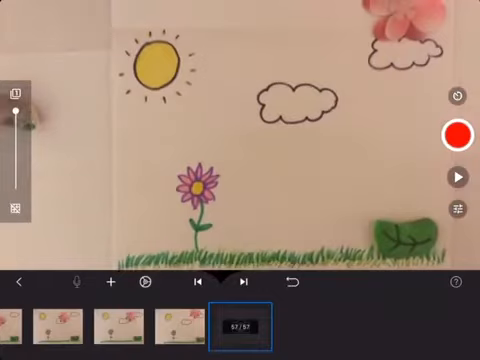
{"action": "left_click", "coordinate": [456, 136]}
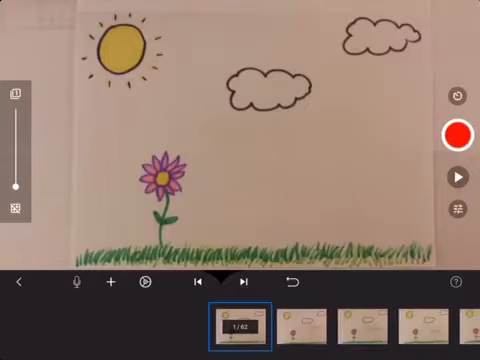
Play the butterfly life-cycle animation from its first frame
{"action": "left_click", "coordinate": [460, 132]}
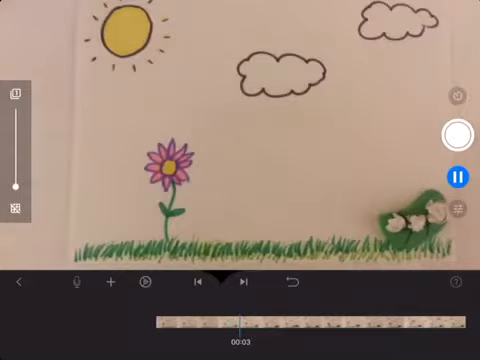